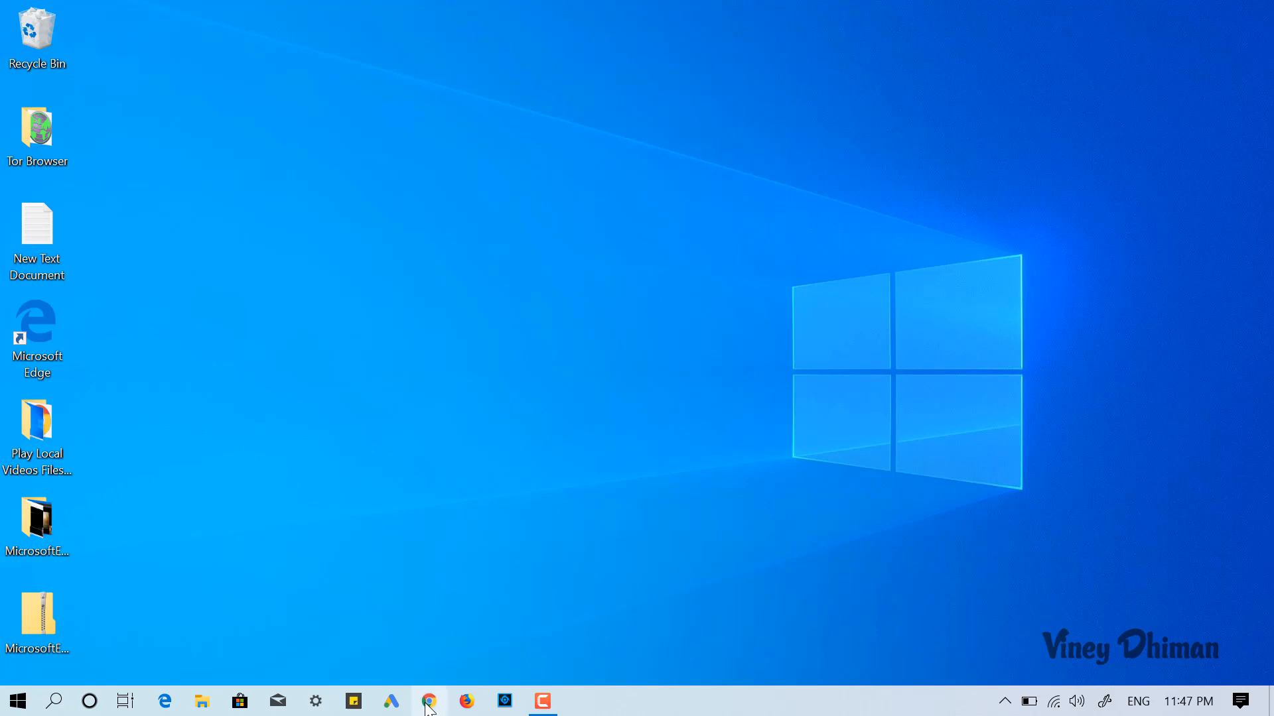
pyautogui.click(429, 701)
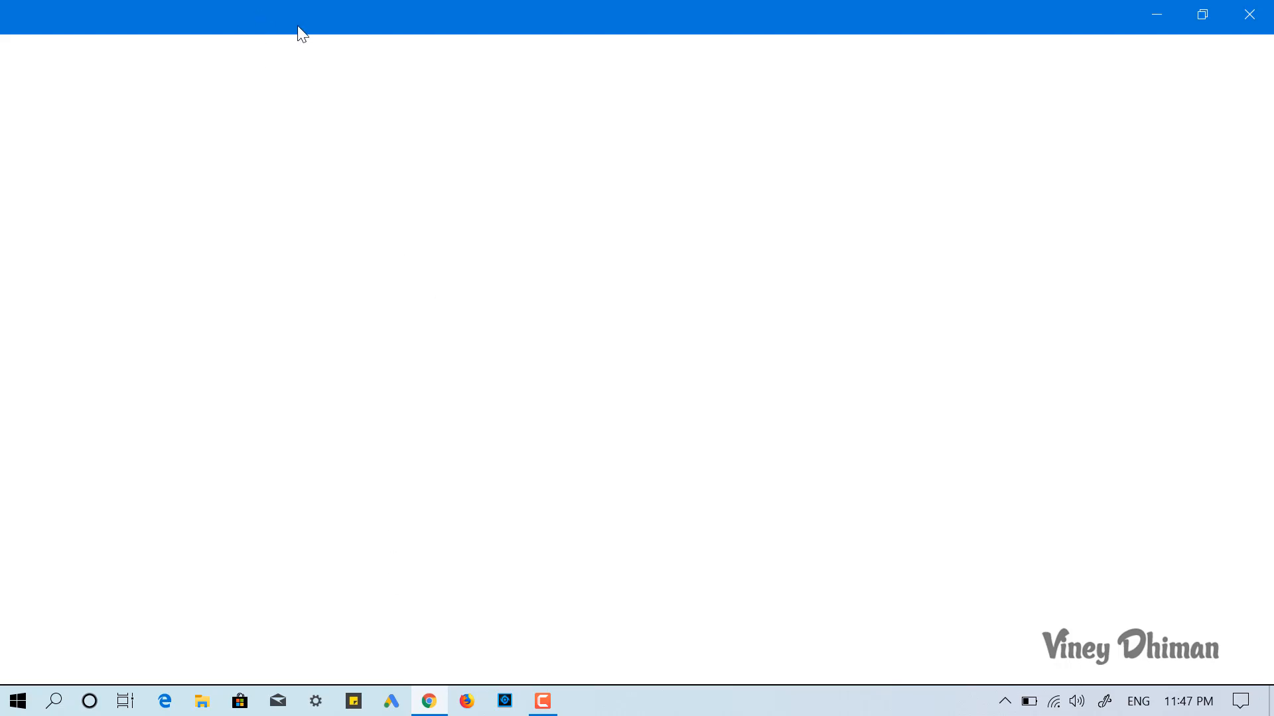
pyautogui.write('https://www.google.com/calendar')
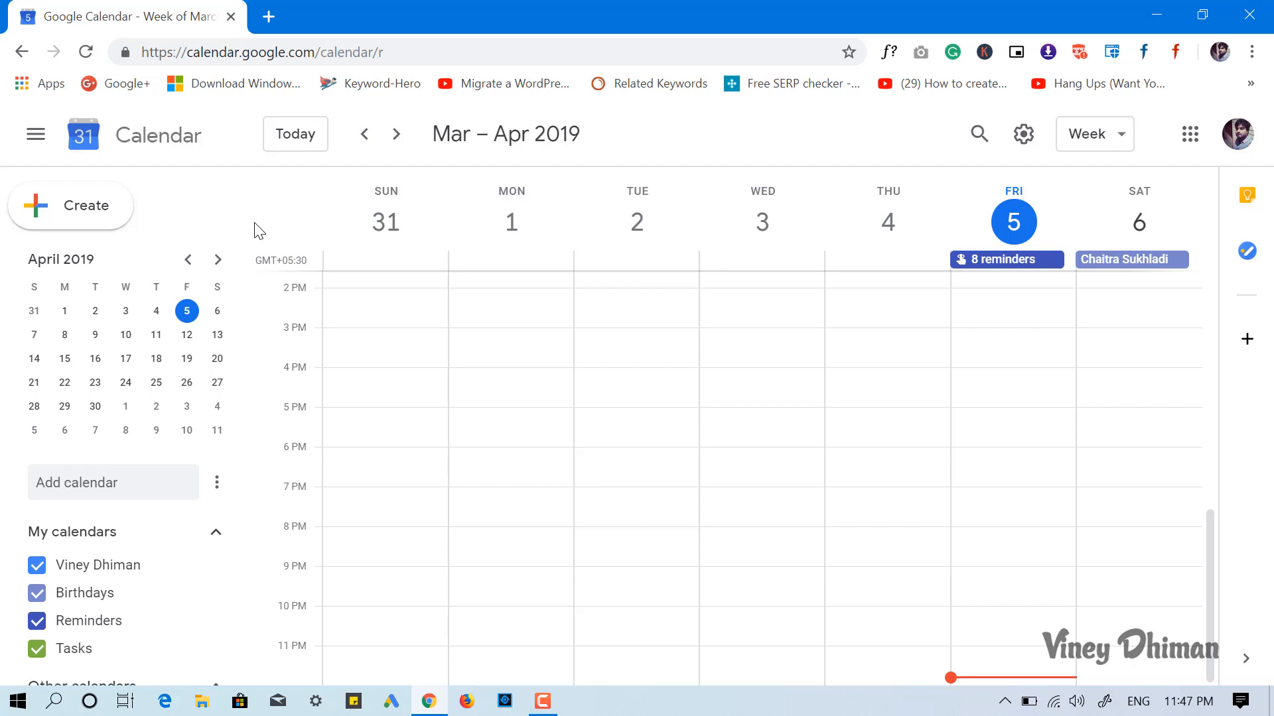
pyautogui.moveTo(176, 190)
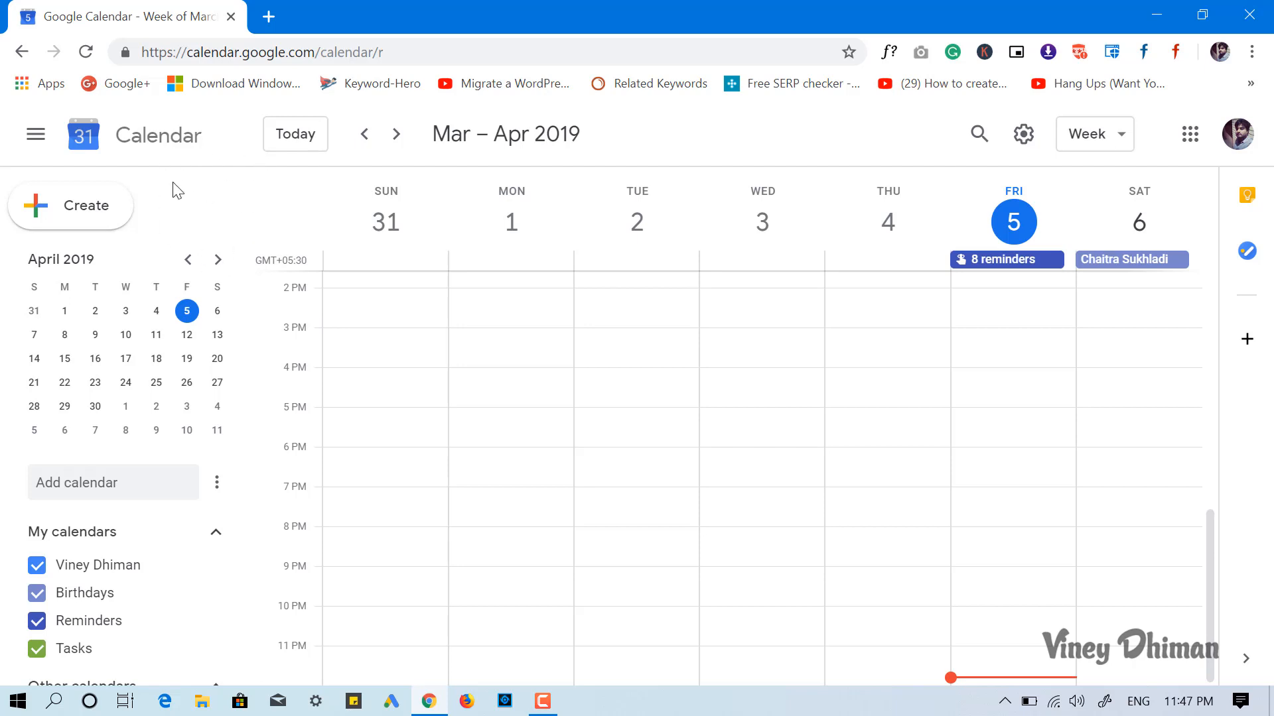
pyautogui.moveTo(295, 79)
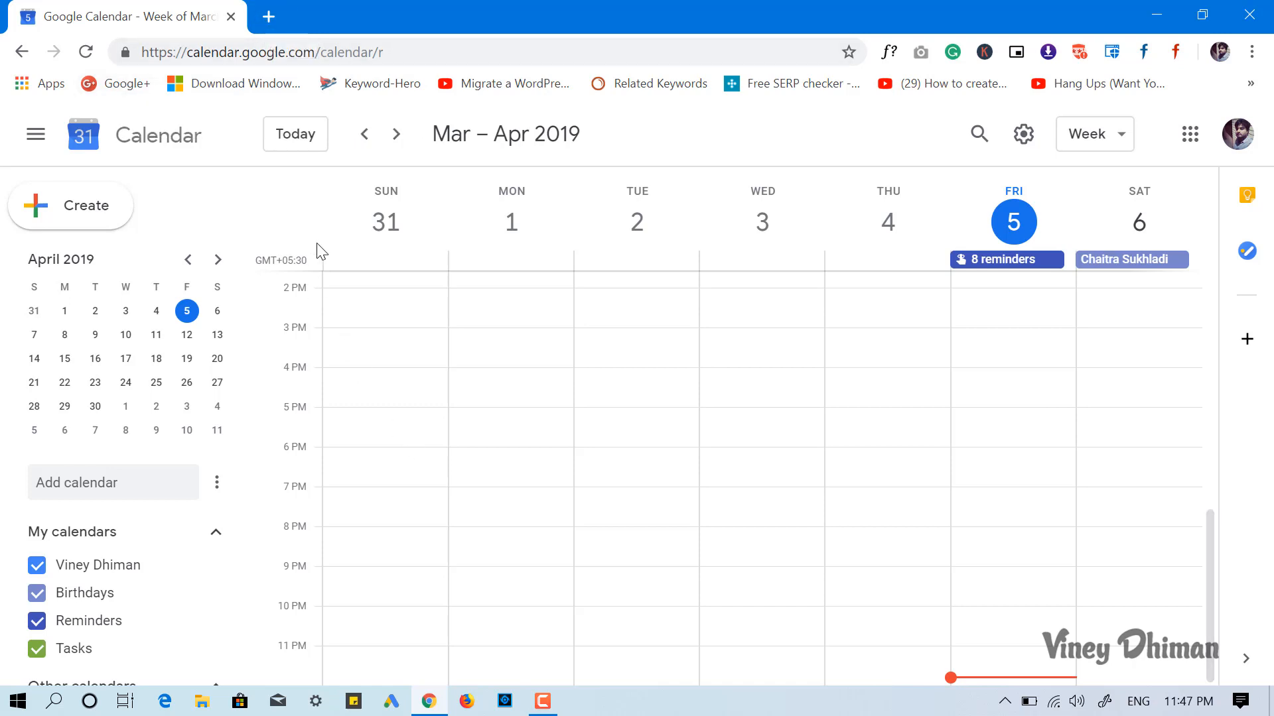
pyautogui.moveTo(291, 211)
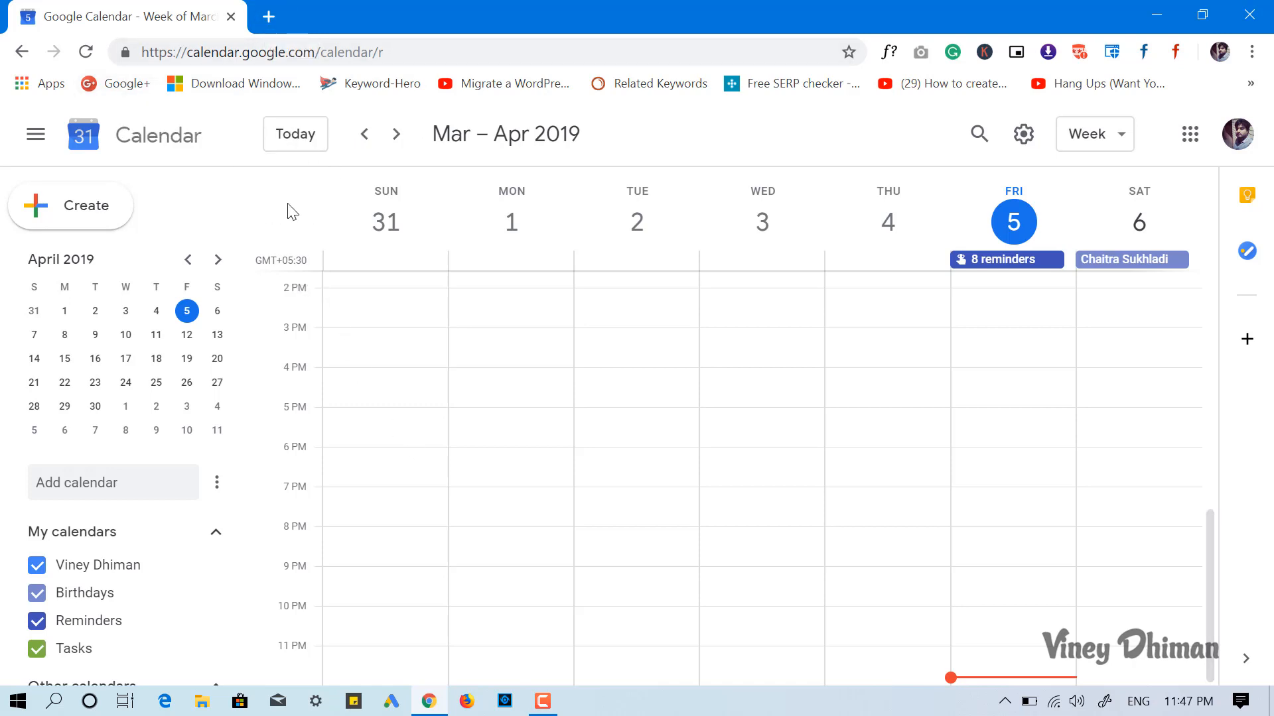
pyautogui.moveTo(1178, 168)
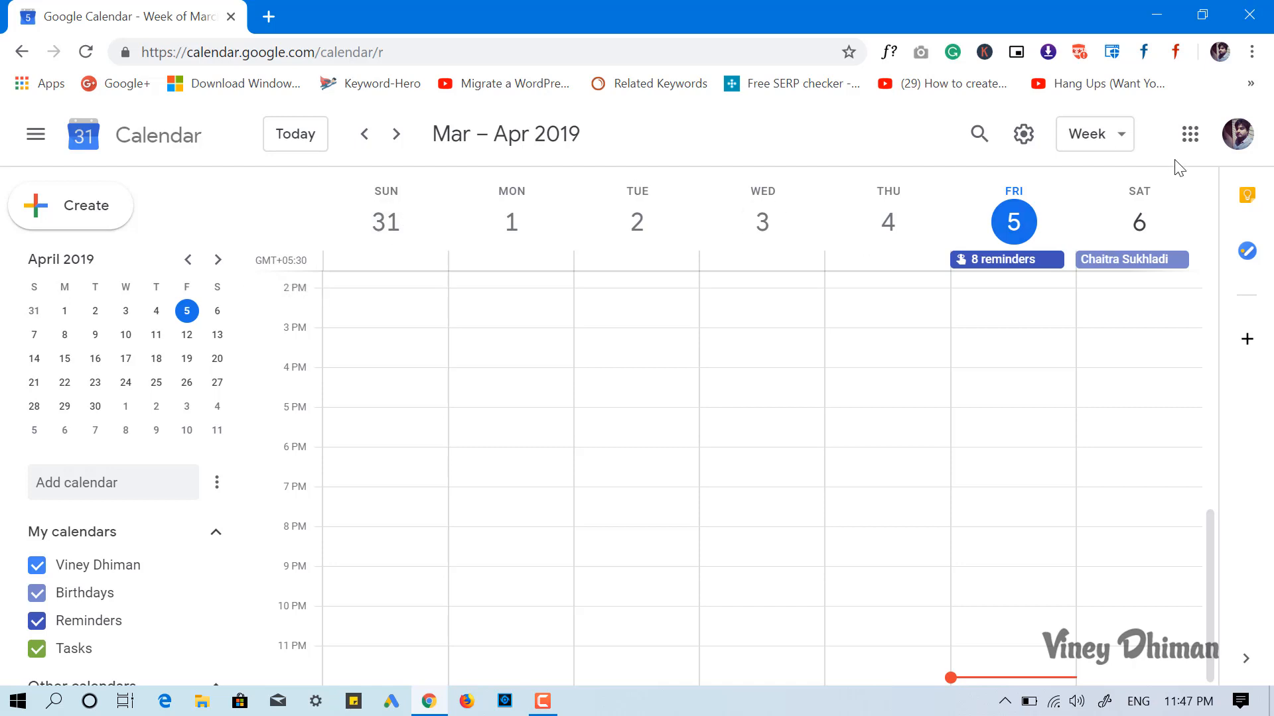
pyautogui.moveTo(1251, 52)
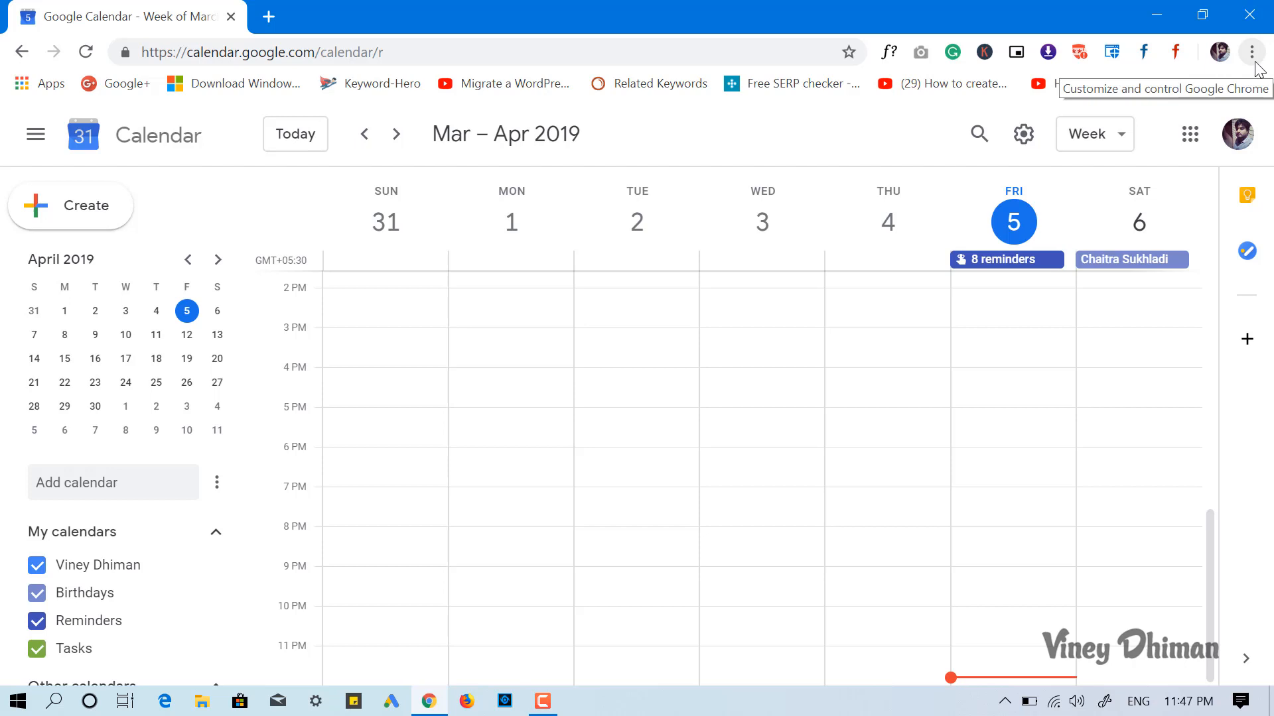
# Step: Choose Create shortcut… from Chrome's More tools menu for the Calendar page
pyautogui.click(1250, 52)
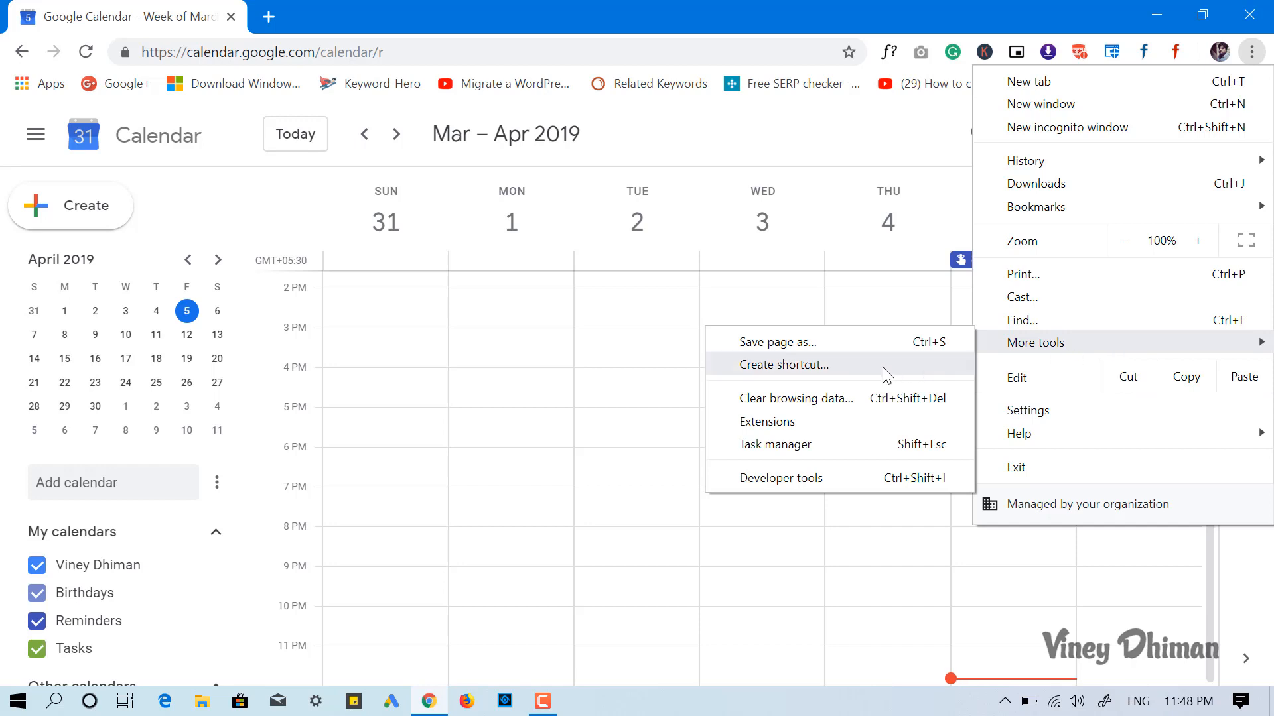
pyautogui.click(782, 364)
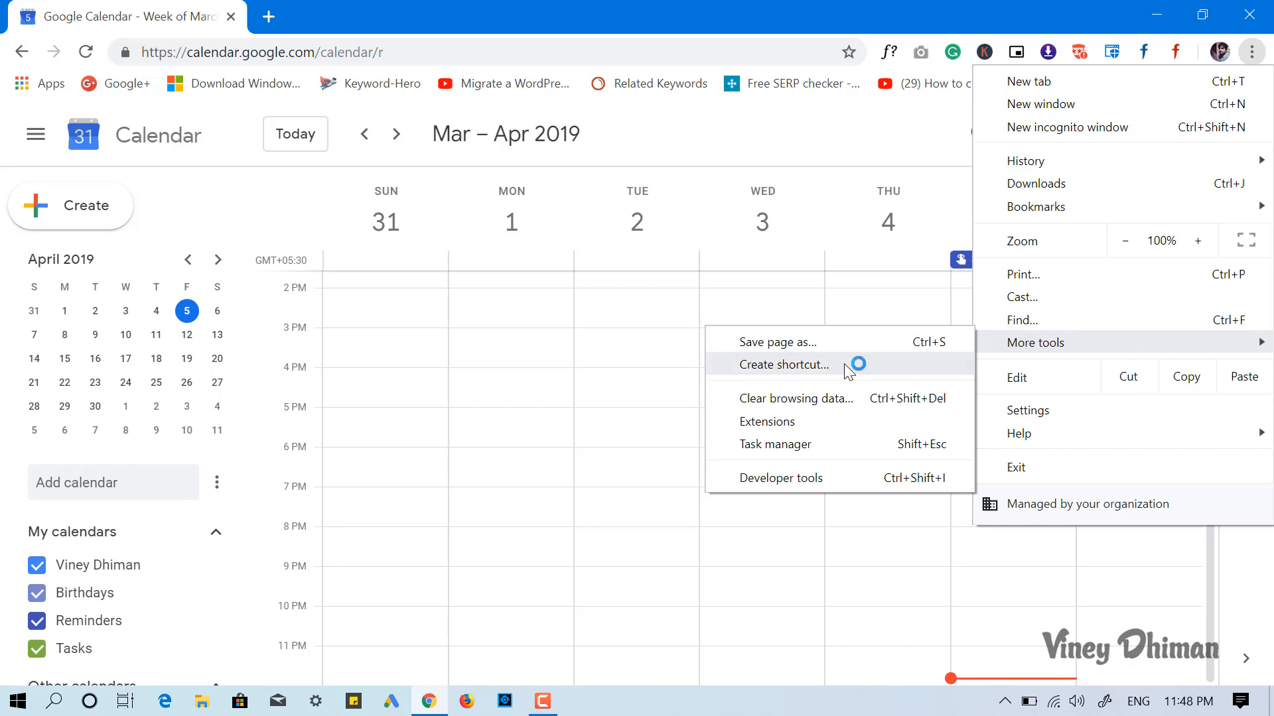
pyautogui.click(784, 364)
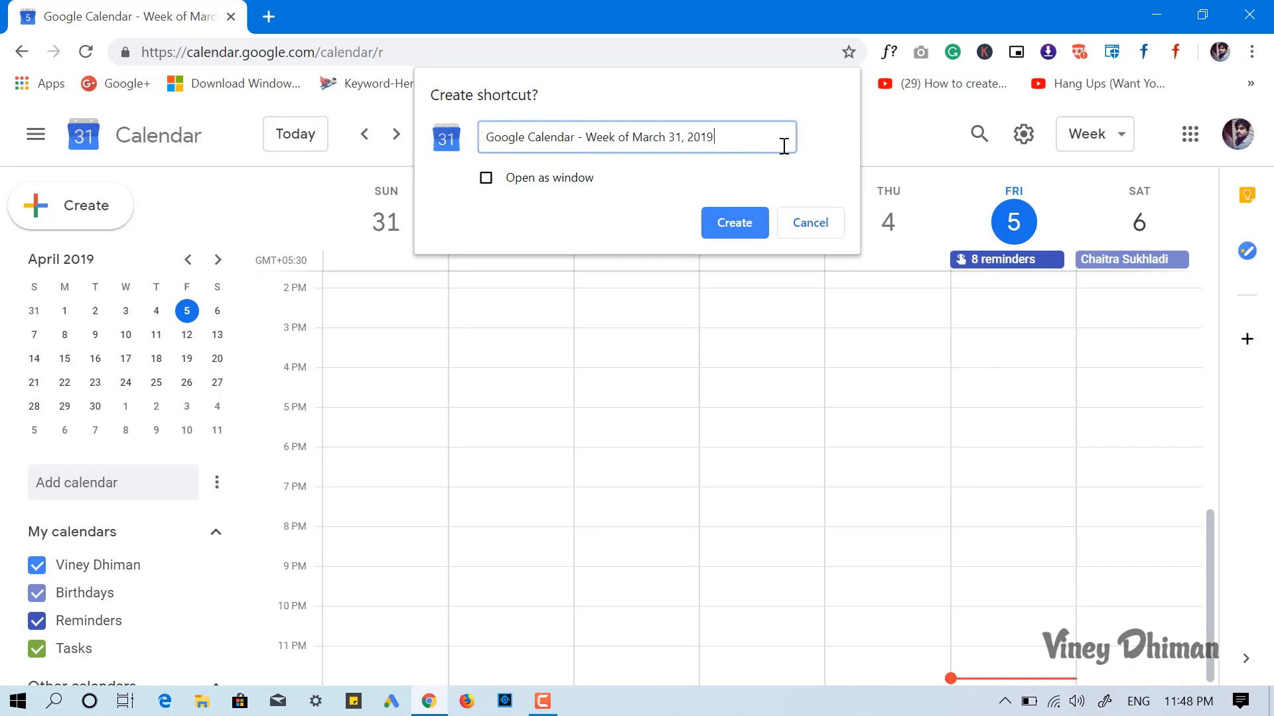
# Step: Create the shortcut named 'Google Calendar' with 'Open as window' ticked
pyautogui.press('Backspace')
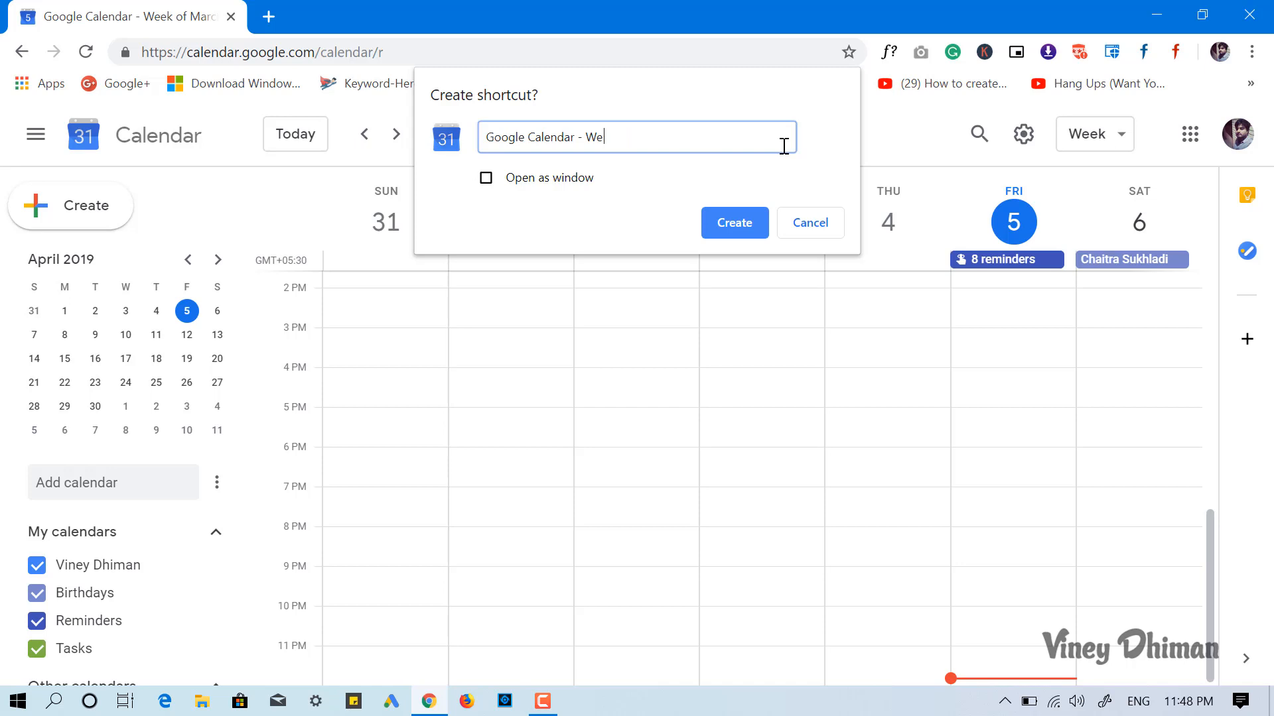
pyautogui.press('Backspace')
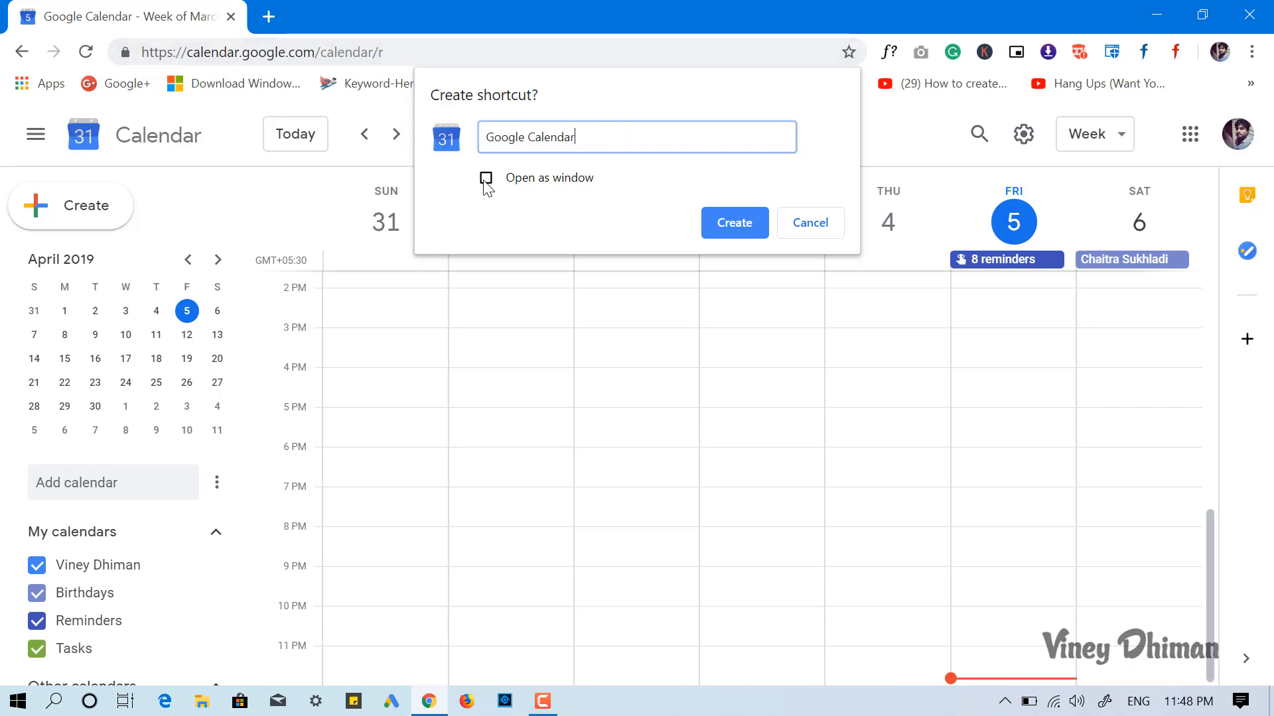
pyautogui.click(486, 178)
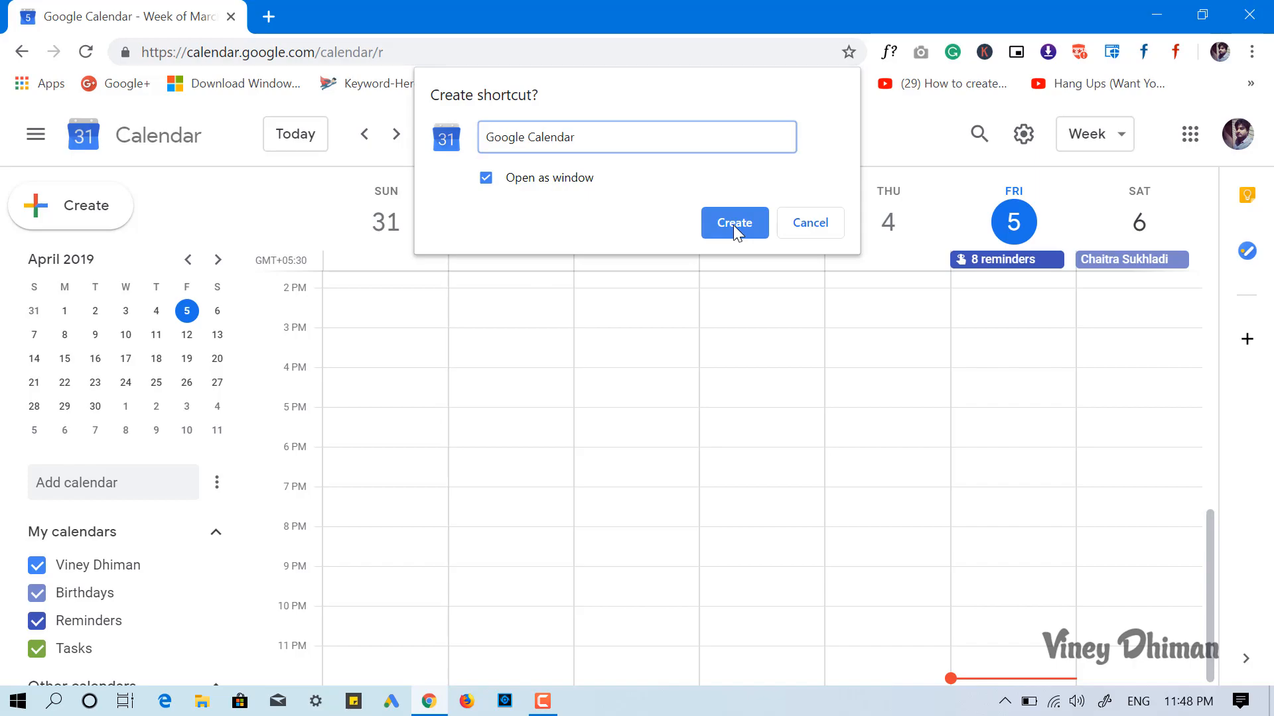
pyautogui.click(733, 223)
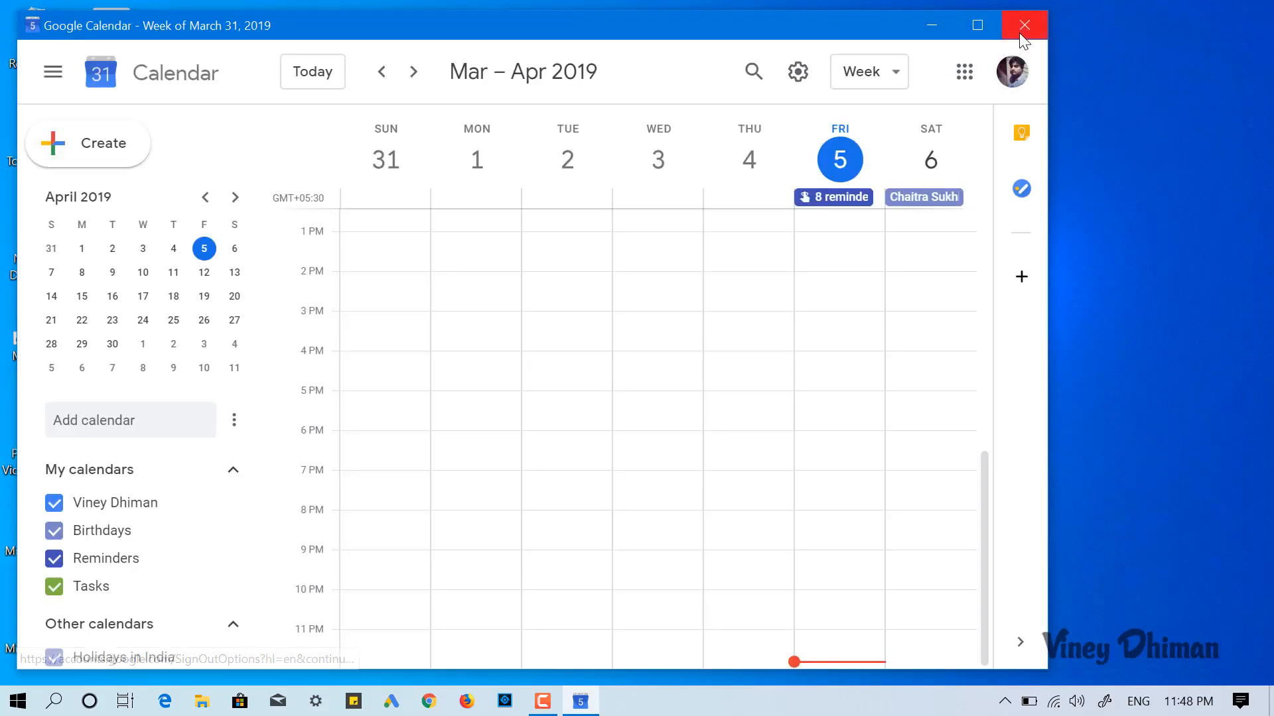
# Step: Close the standalone Calendar window and select the new Google Calendar desktop icon
pyautogui.click(1023, 25)
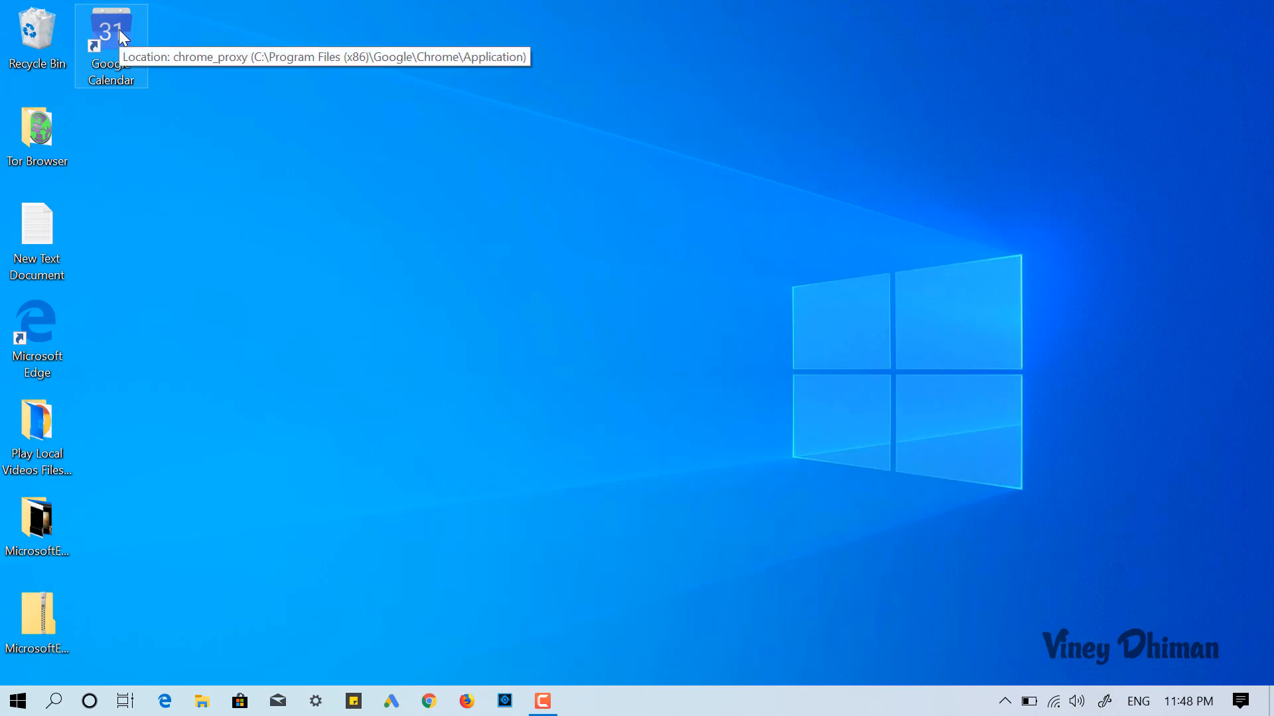
pyautogui.moveTo(246, 172)
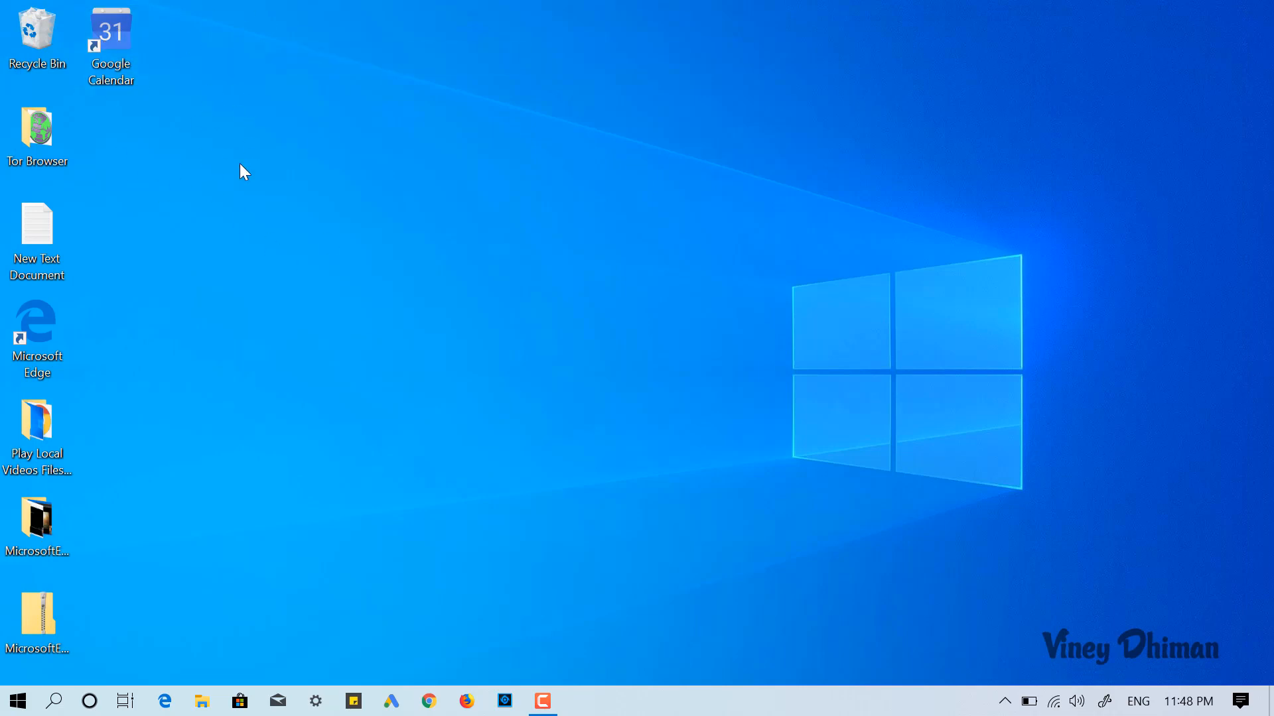
pyautogui.click(110, 39)
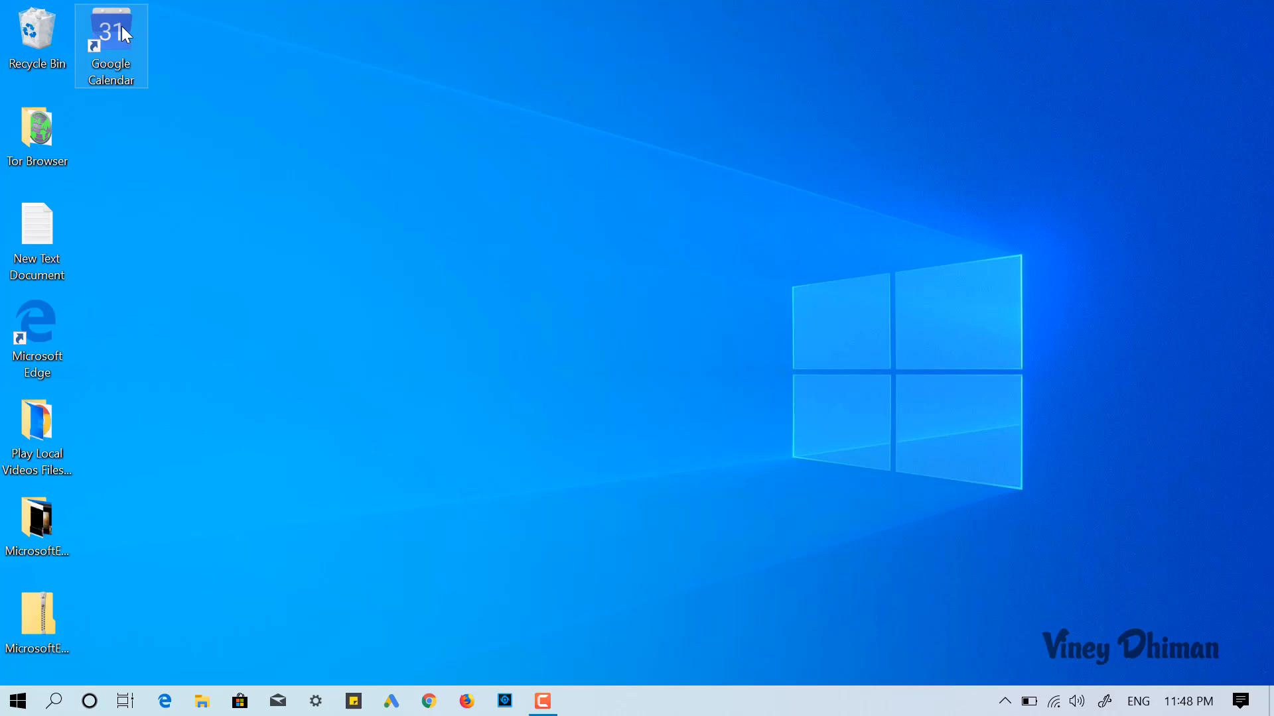
# Step: Pin the Google Calendar shortcut to the taskbar and launch it from there
pyautogui.rightClick(110, 46)
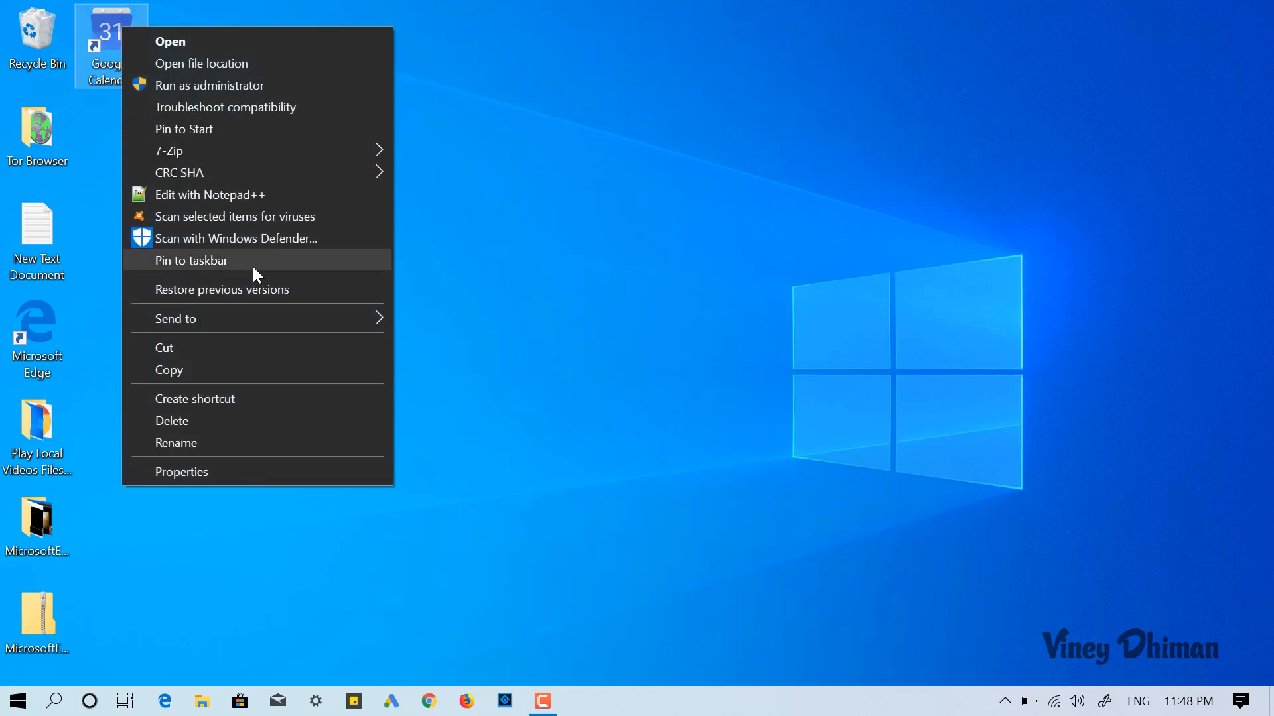
pyautogui.click(191, 260)
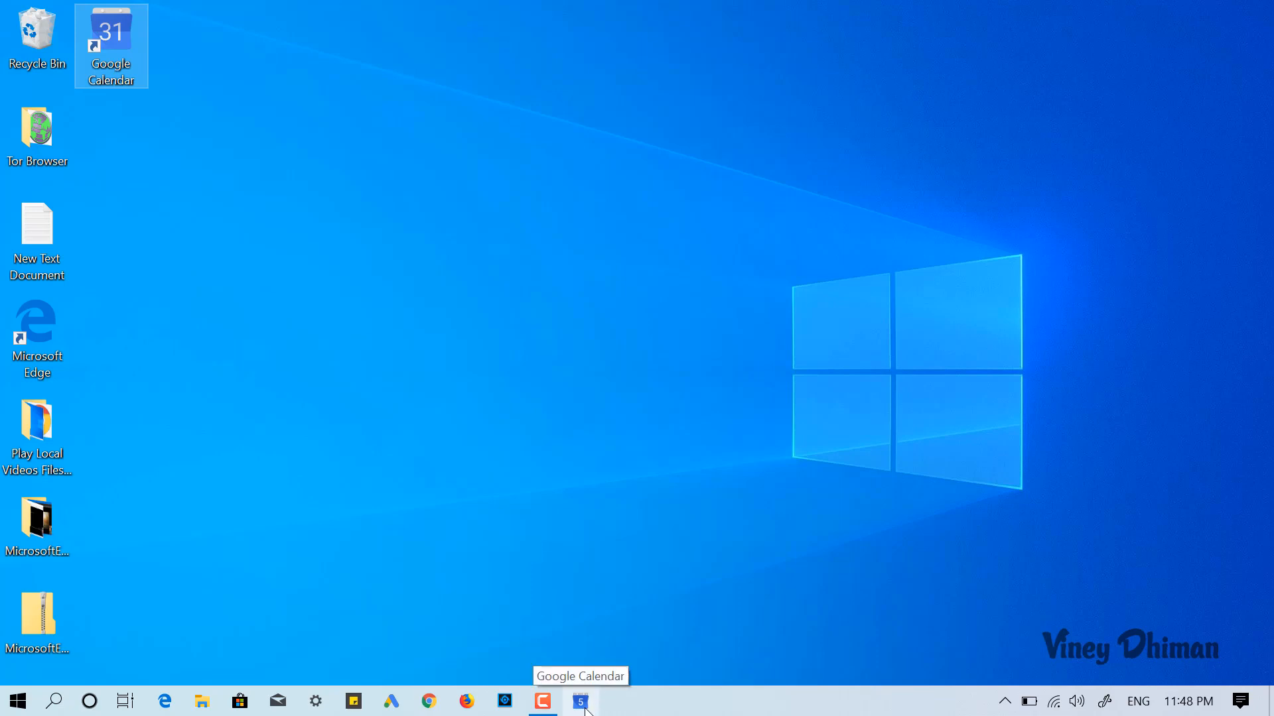
pyautogui.moveTo(581, 602)
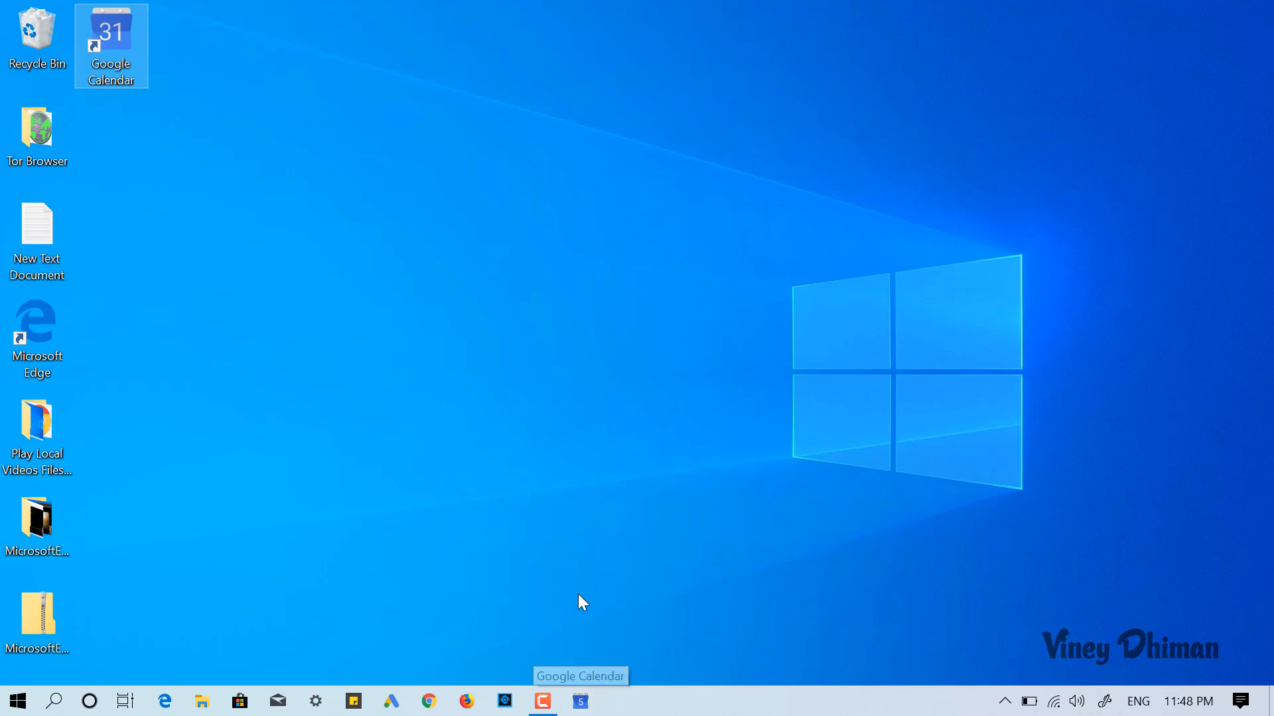
pyautogui.moveTo(580, 700)
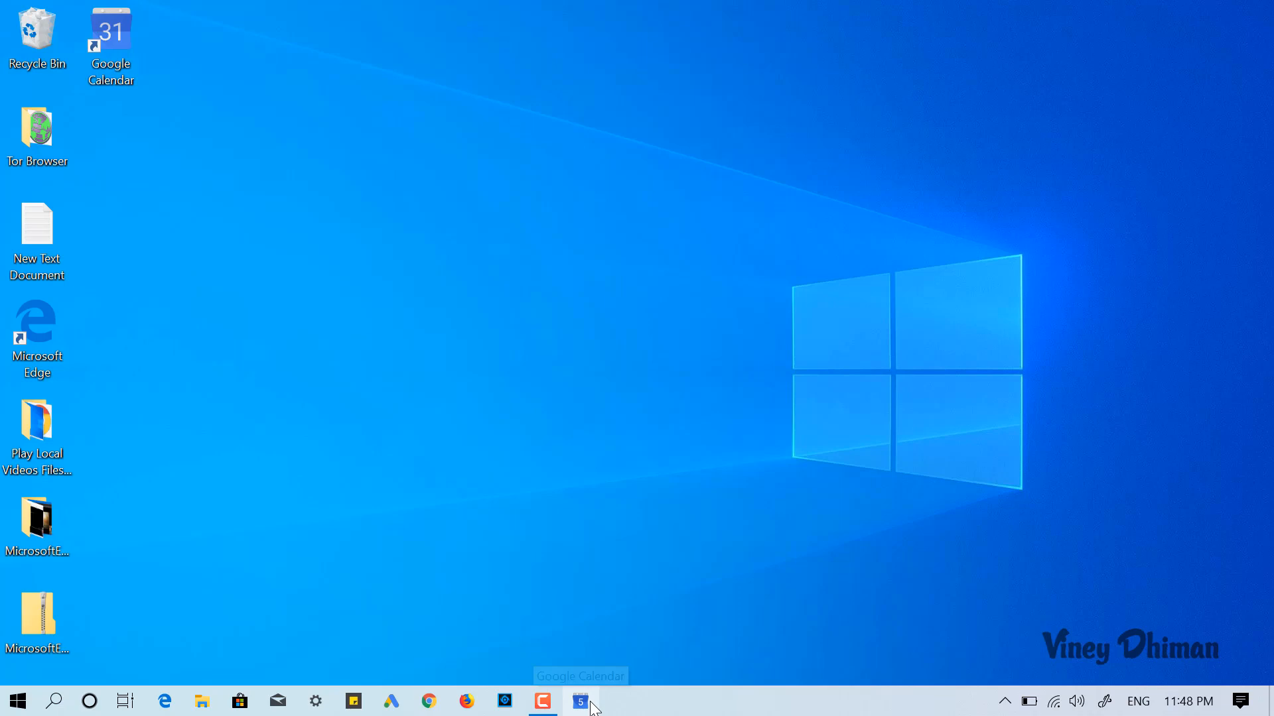
pyautogui.click(579, 701)
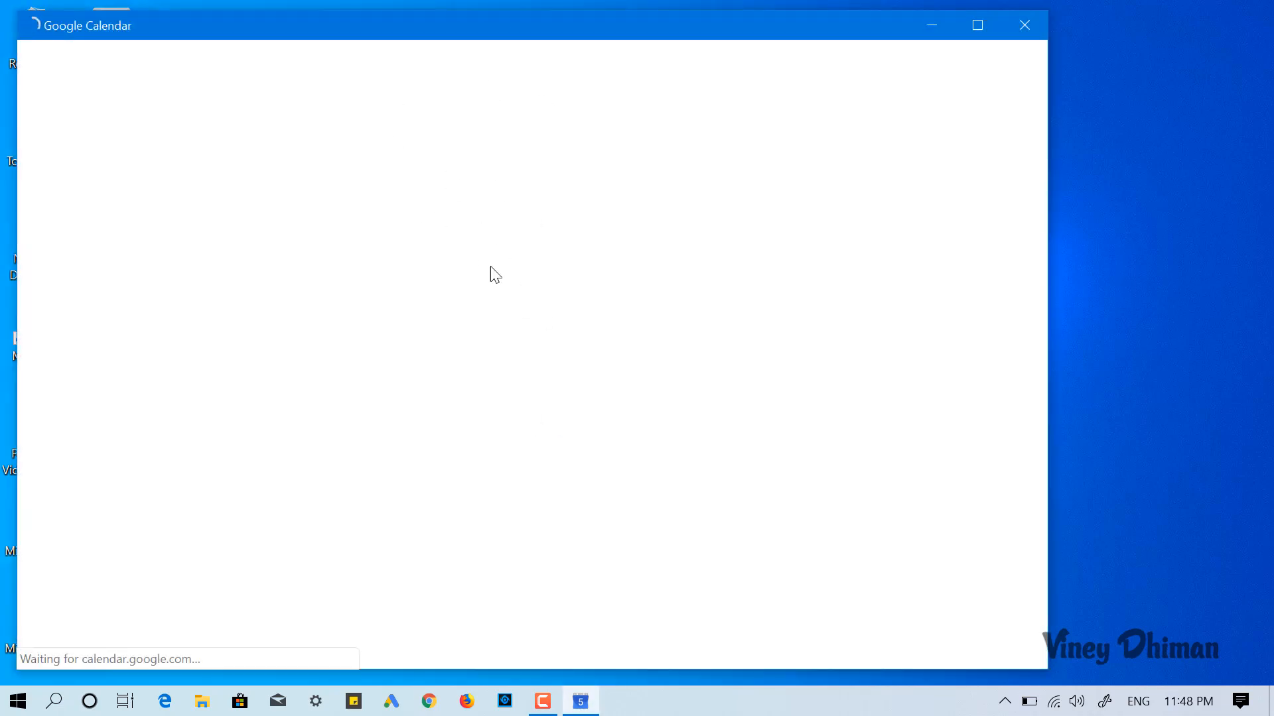